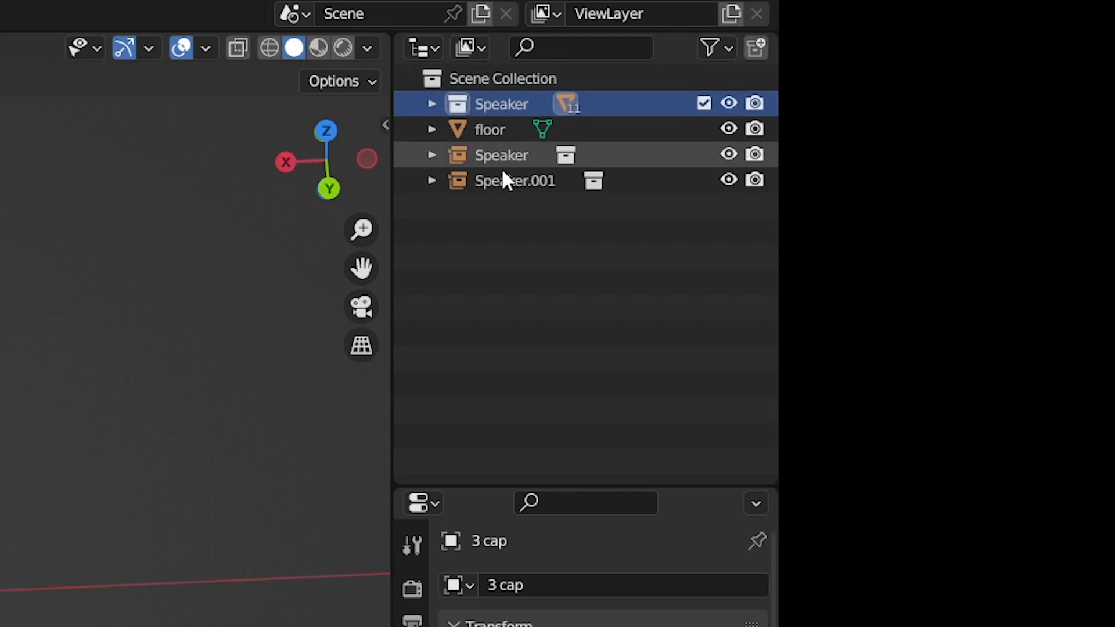
- Instance the Speaker collection into the scene via the Outliner
{"action": "left_click", "coordinate": [515, 181]}
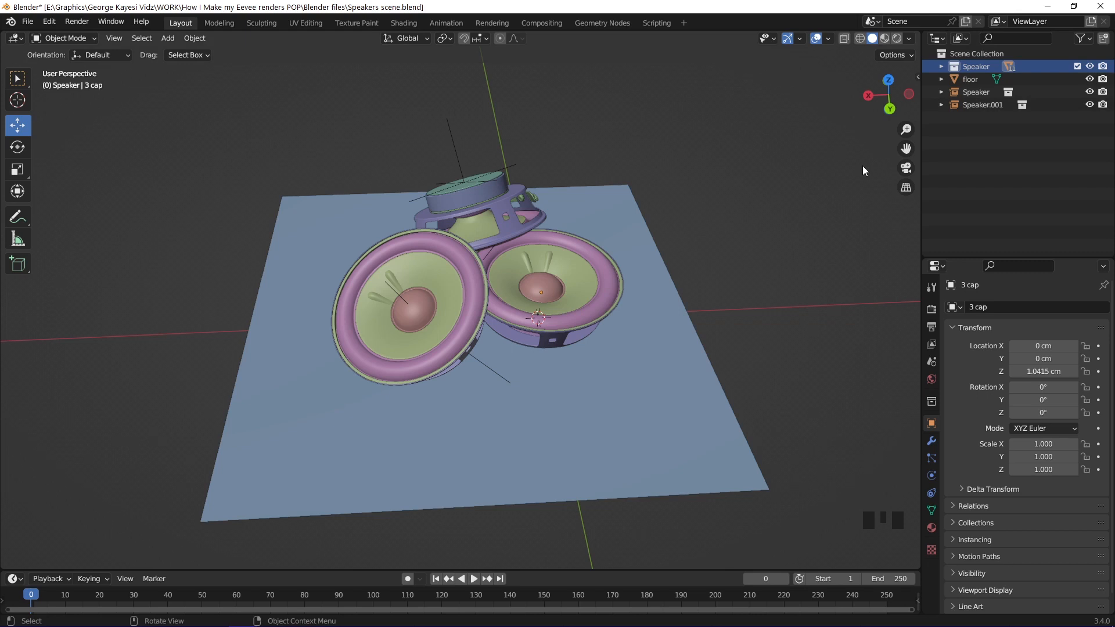
{"action": "mouse_move", "coordinate": [511, 296]}
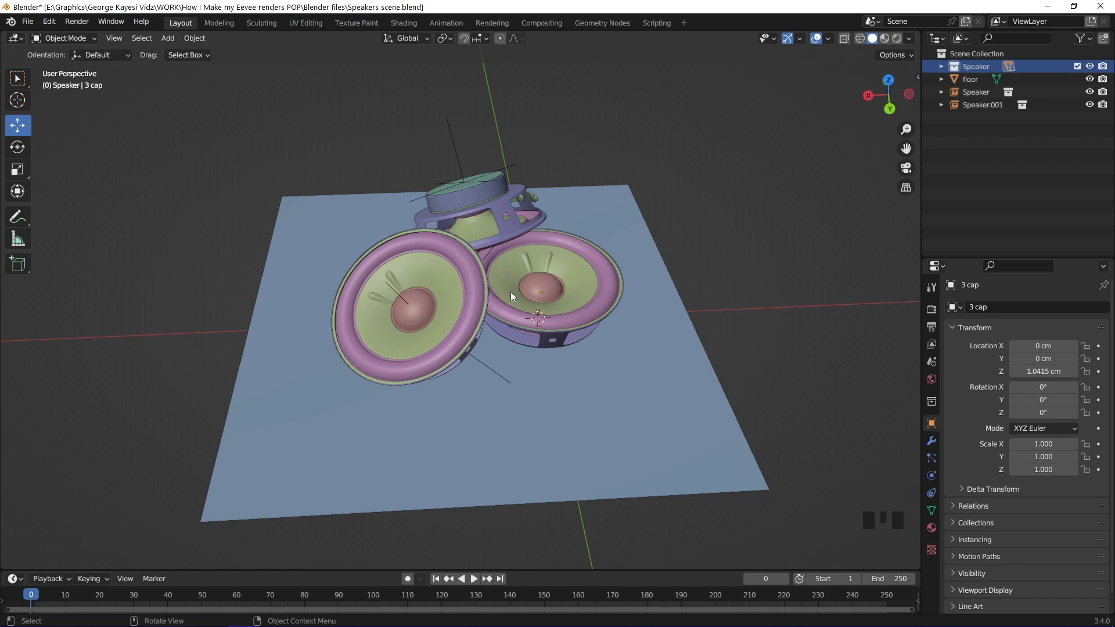
{"action": "left_click", "coordinate": [543, 292]}
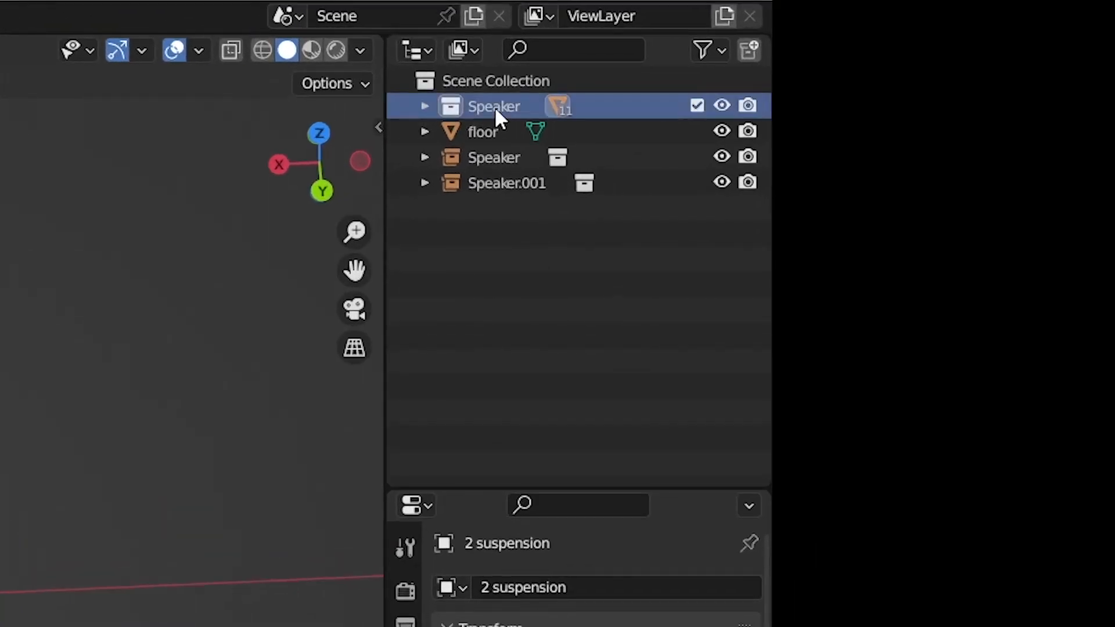
{"action": "right_click", "coordinate": [492, 106]}
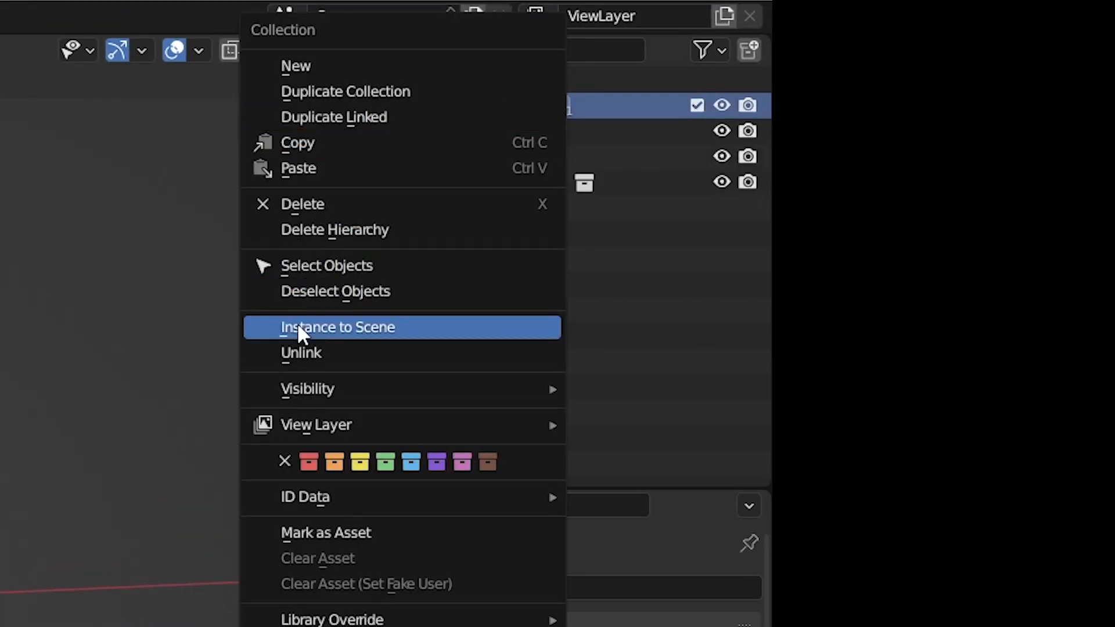
{"action": "left_click", "coordinate": [338, 328]}
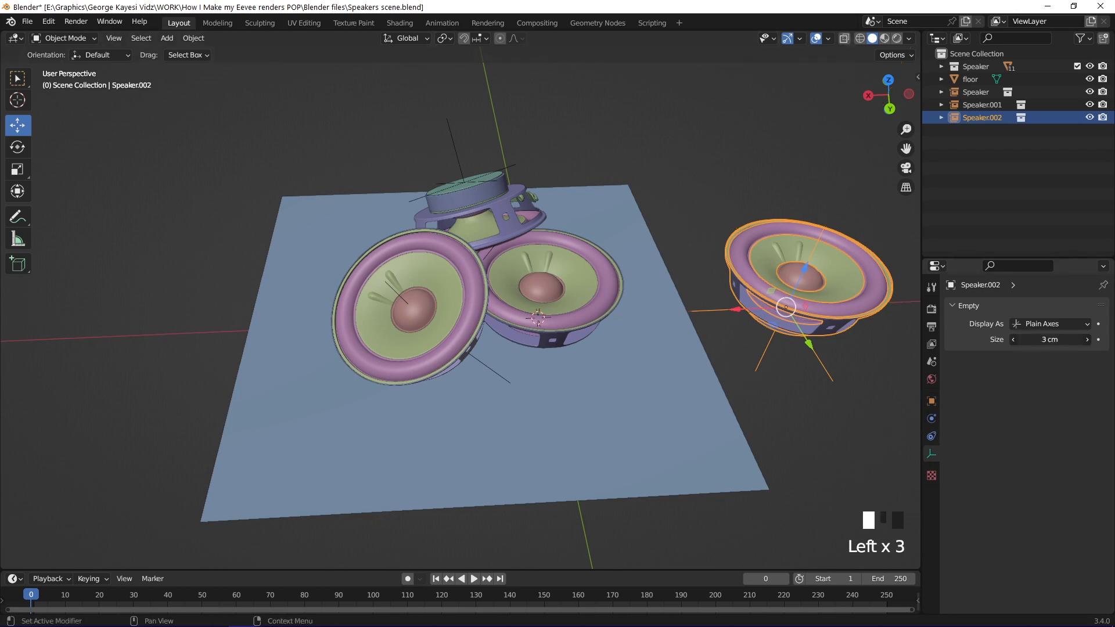
- Display the instance empty as a circle, then remove the extra demo instance
{"action": "left_click", "coordinate": [1049, 324]}
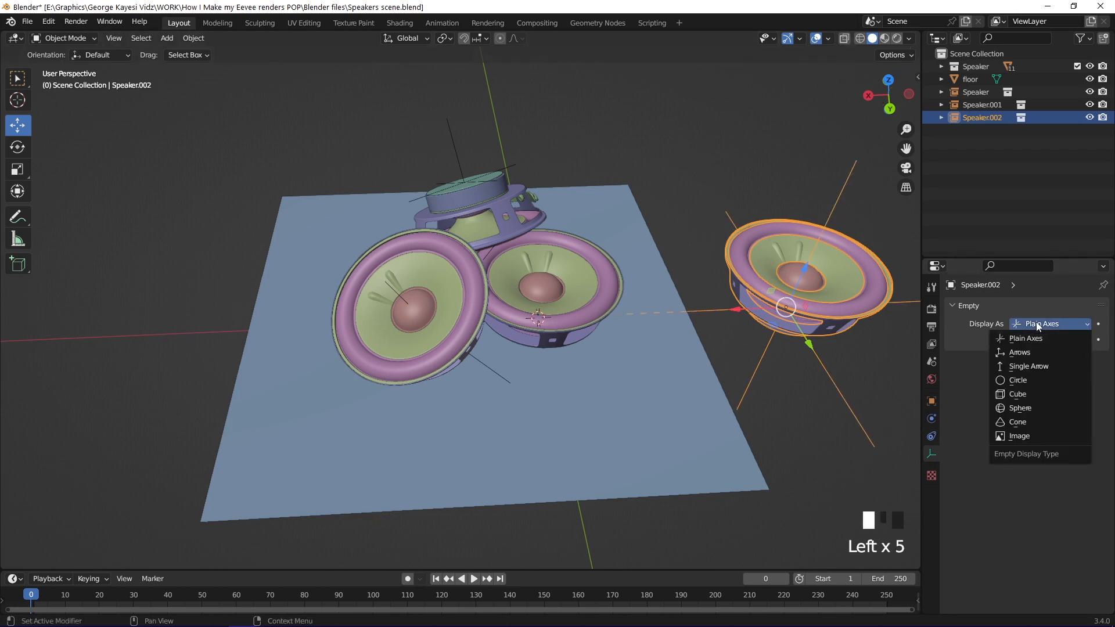
{"action": "left_click", "coordinate": [1018, 380]}
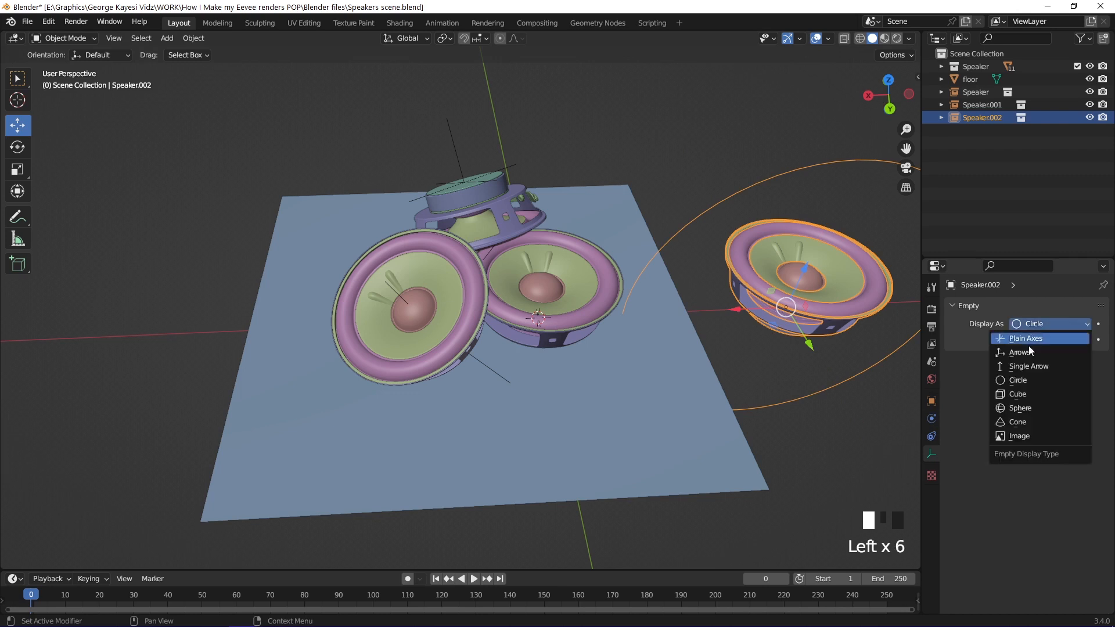
{"action": "left_click", "coordinate": [1017, 394]}
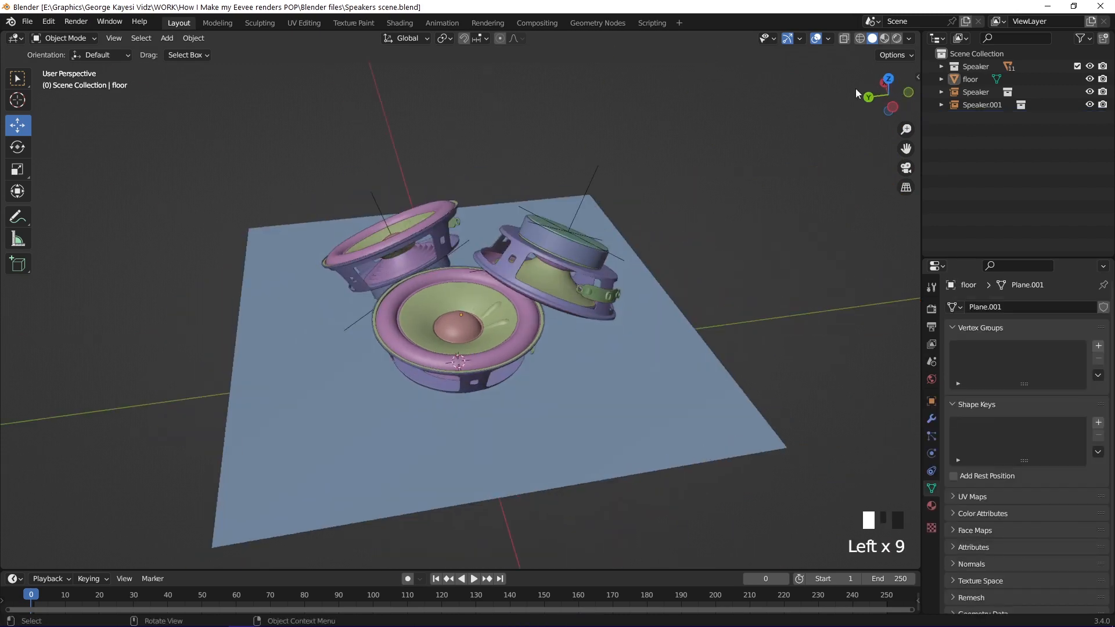
- Show the speakers and floor in Material Preview shading, viewed closer, with the Shading workspace on a cap material
{"action": "left_click", "coordinate": [885, 39]}
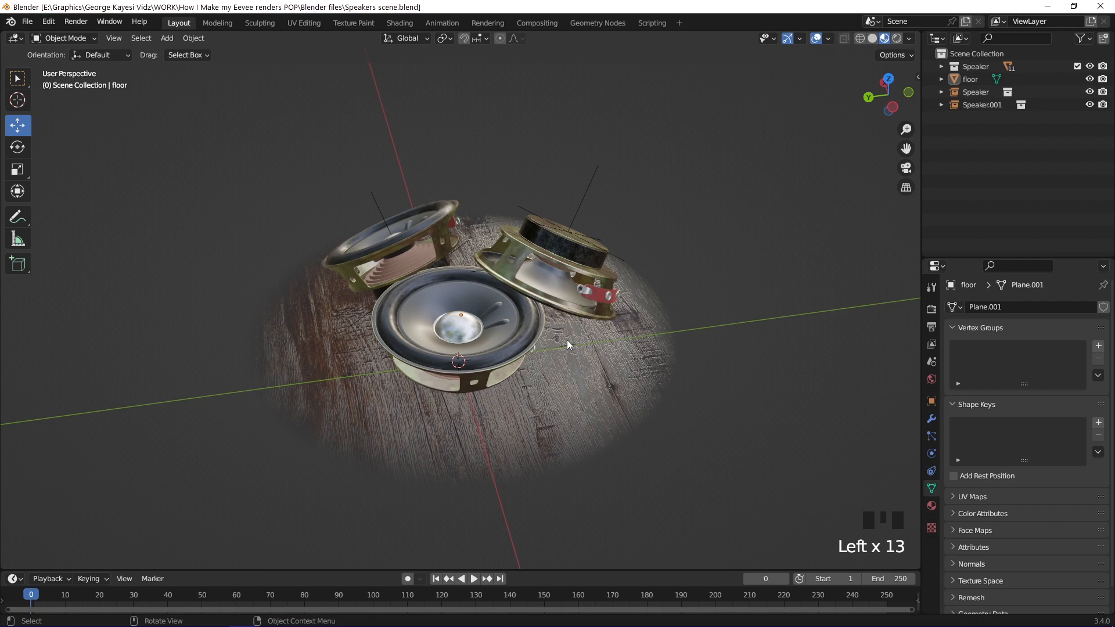
{"action": "left_click_drag", "start_coordinate": [569, 345], "coordinate": [533, 403]}
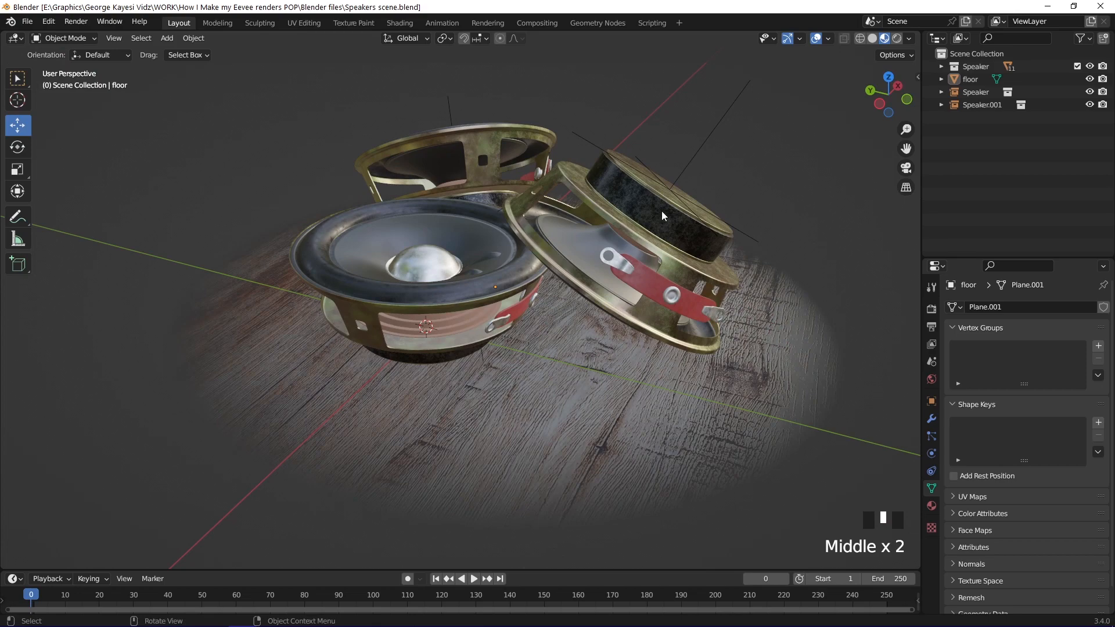
{"action": "left_click", "coordinate": [399, 22]}
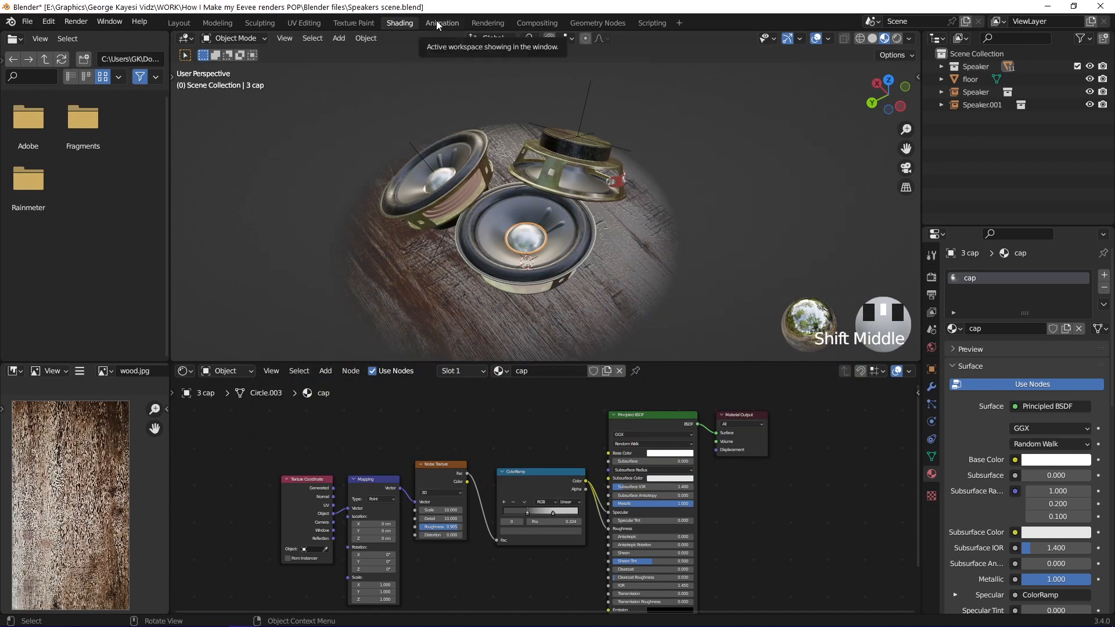
- In the Animation workspace, create a 'Camera and Light' collection with a camera aimed down at the speakers
{"action": "left_click", "coordinate": [441, 24]}
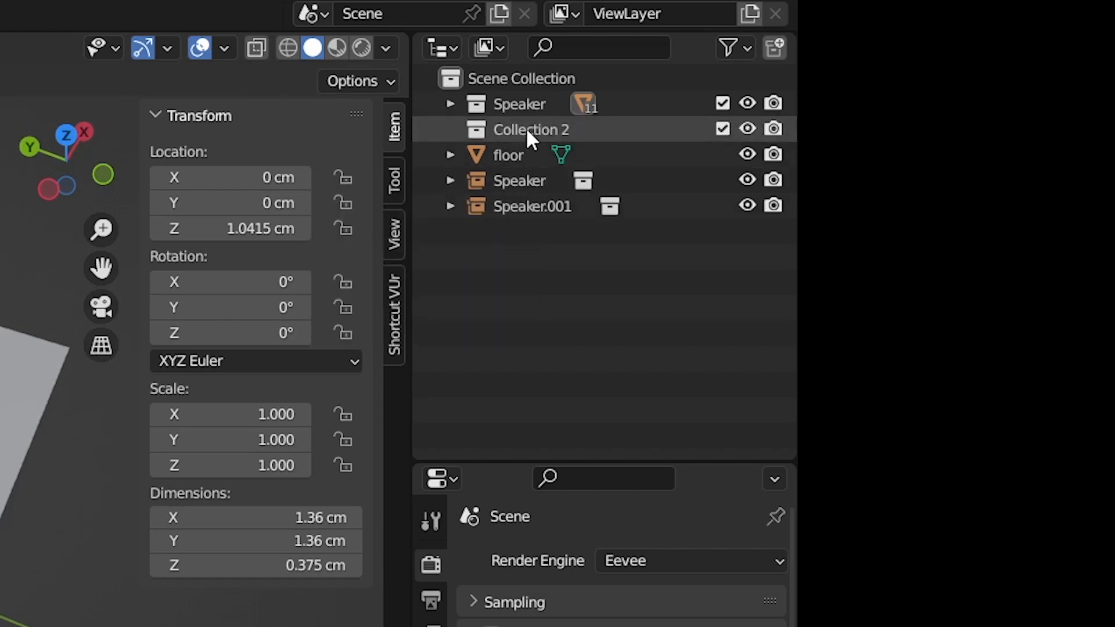
{"action": "type", "text": "Camera and Lights"}
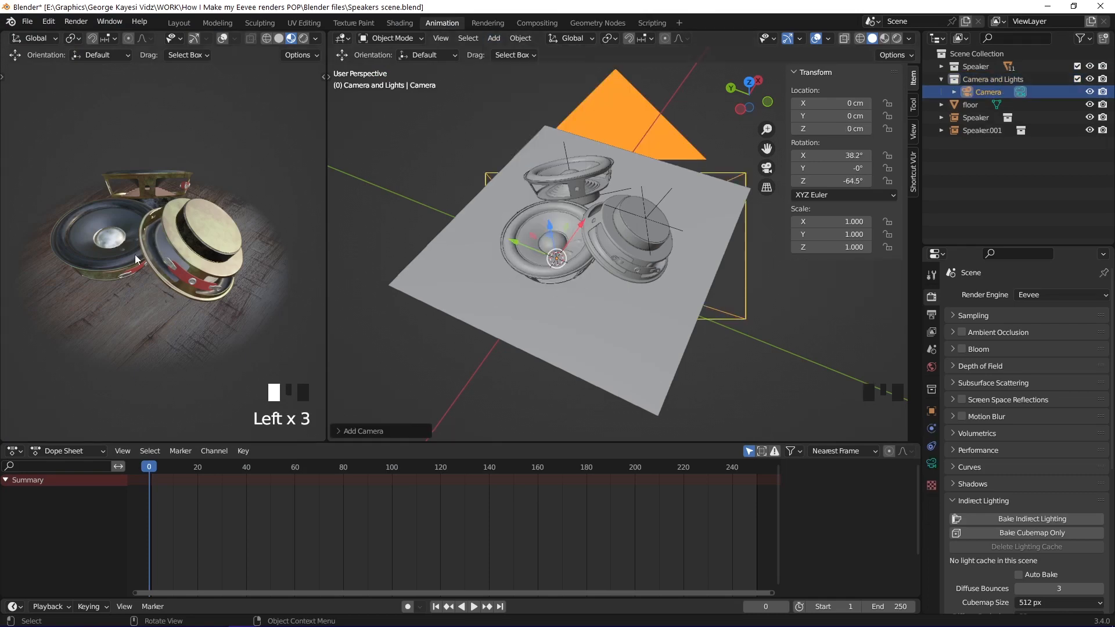
{"action": "key", "text": "NUMPAD_0"}
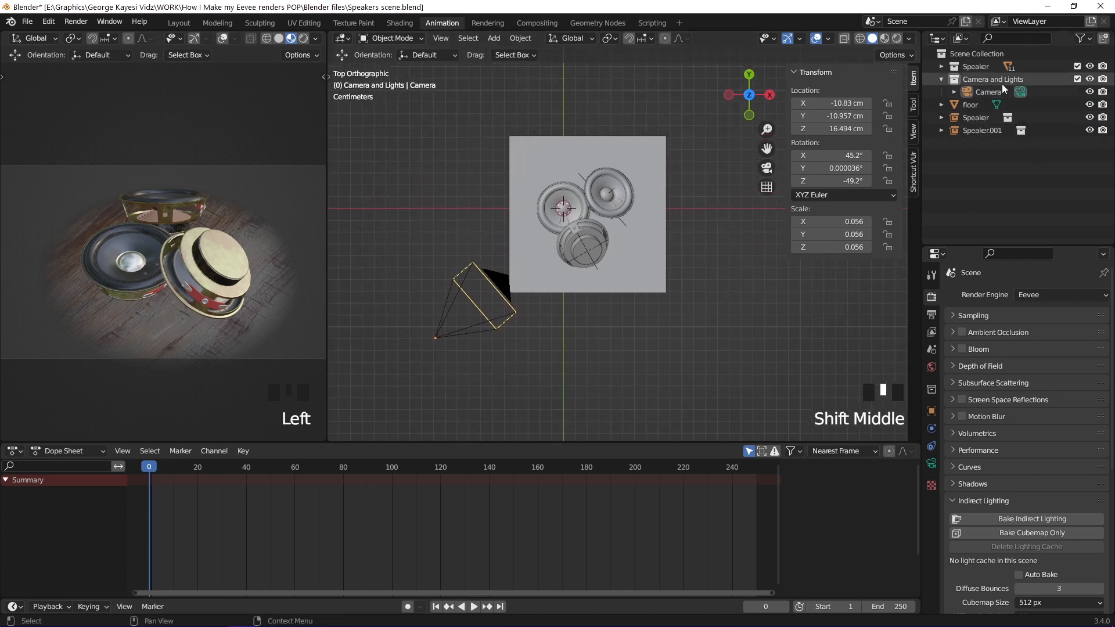
- Add an area light to the Camera and Lights collection with 2 W power
{"action": "left_click", "coordinate": [493, 38]}
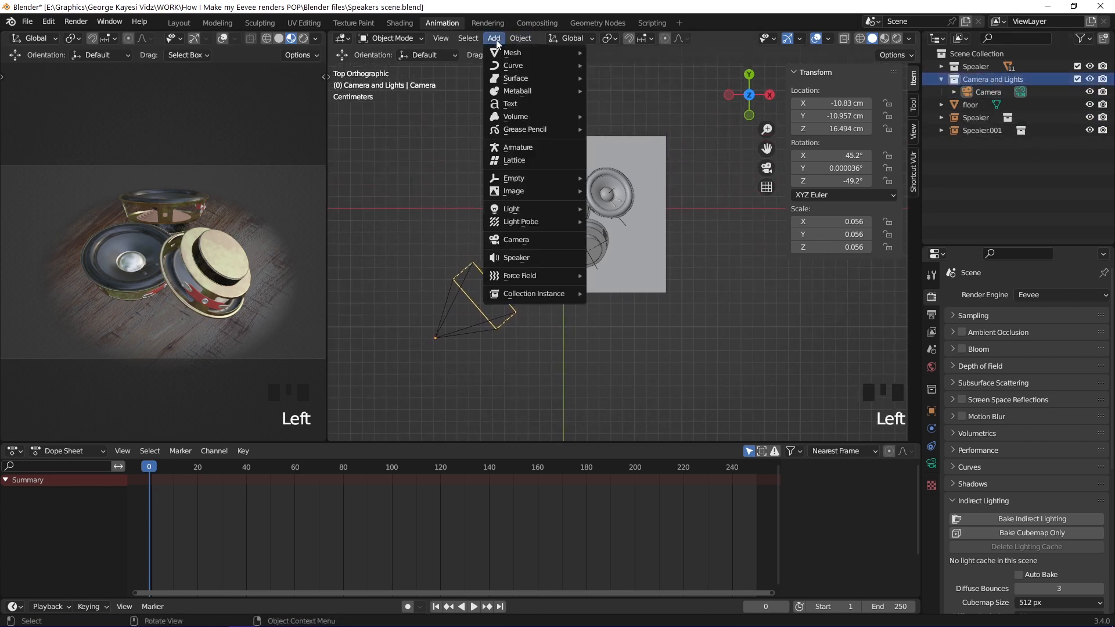
{"action": "left_click", "coordinate": [511, 208]}
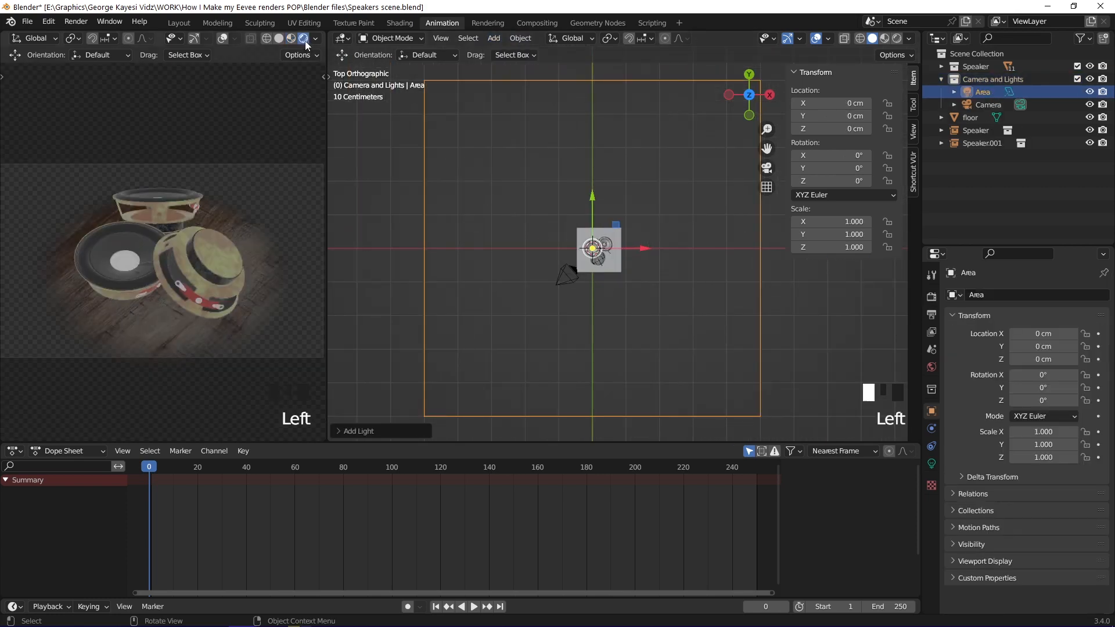
{"action": "mouse_move", "coordinate": [933, 465]}
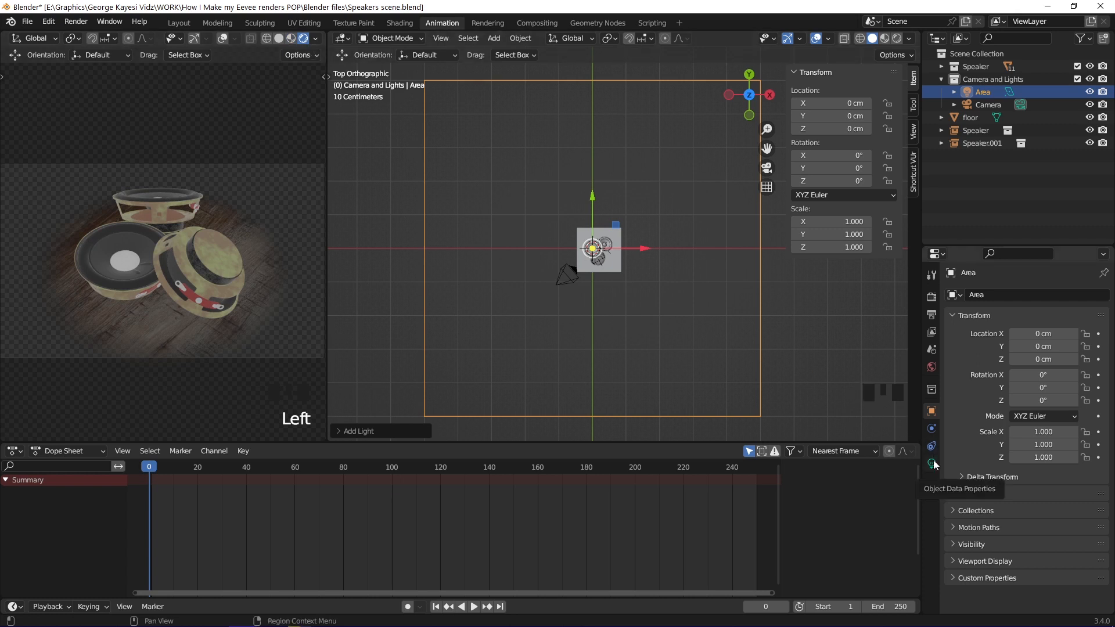
{"action": "left_click", "coordinate": [930, 463]}
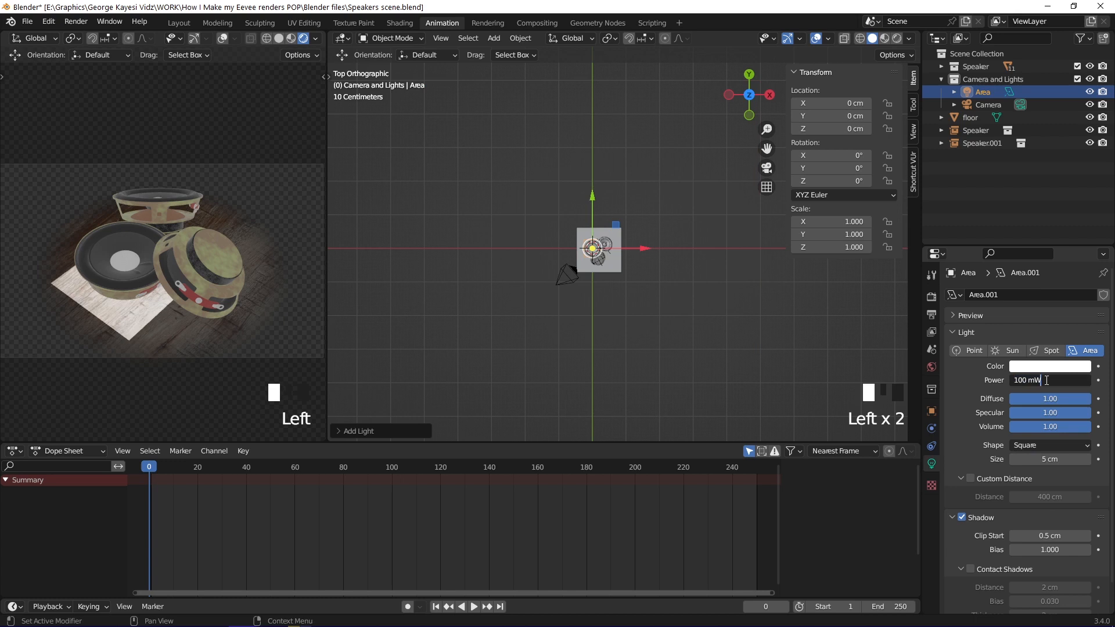
{"action": "type", "text": "2W"}
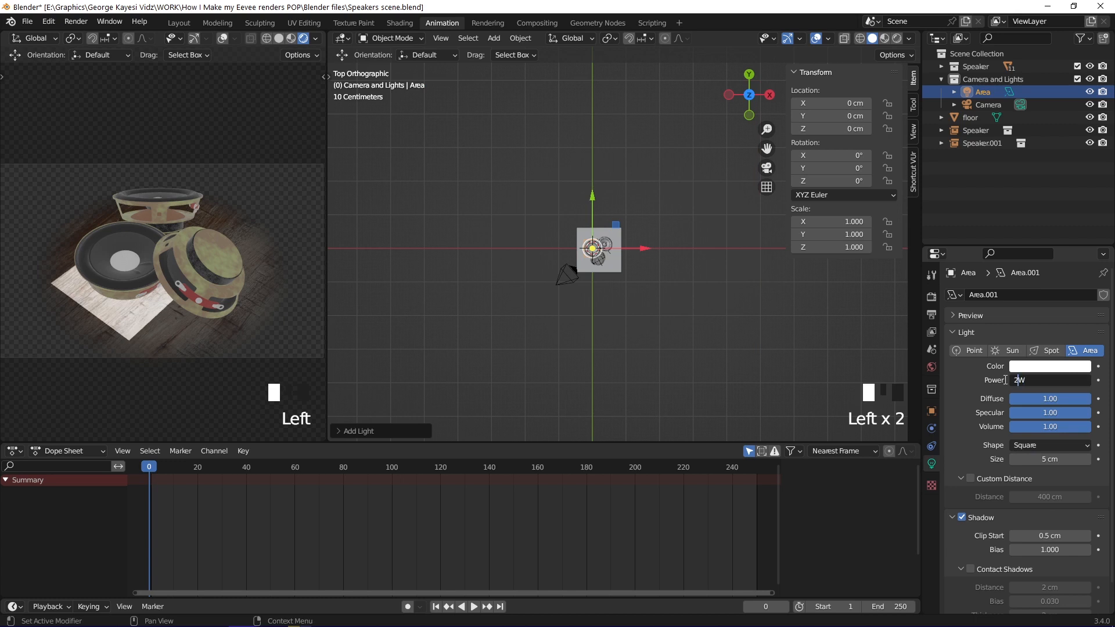
{"action": "key", "text": "Return"}
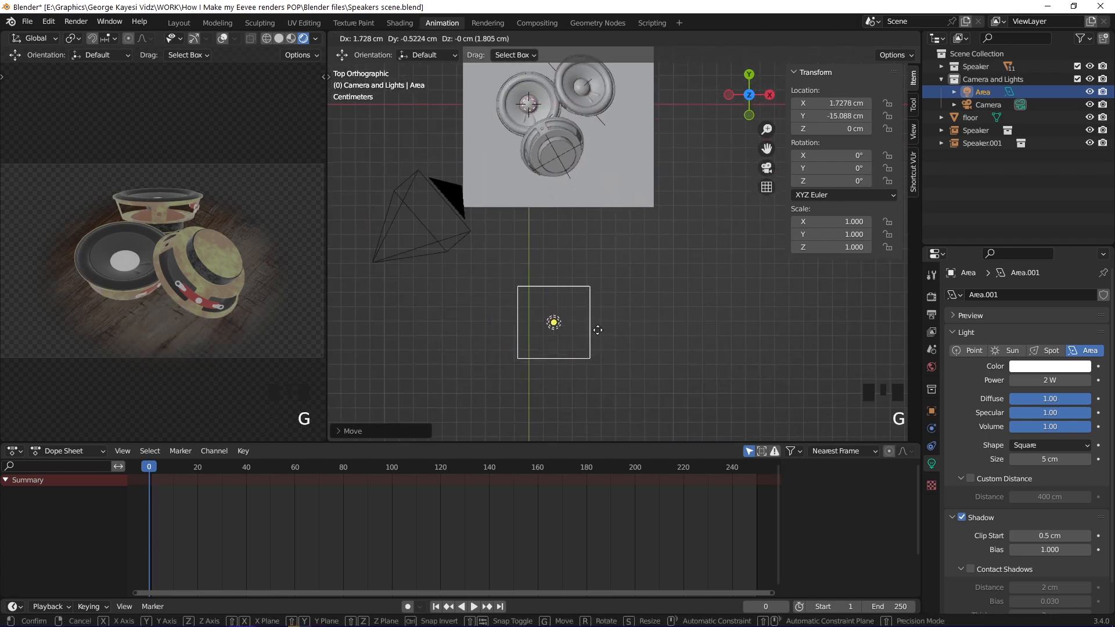
- Raise the area light beside the speakers and tilt it toward them
{"action": "scroll", "scroll_direction": "down", "scroll_amount": 3}
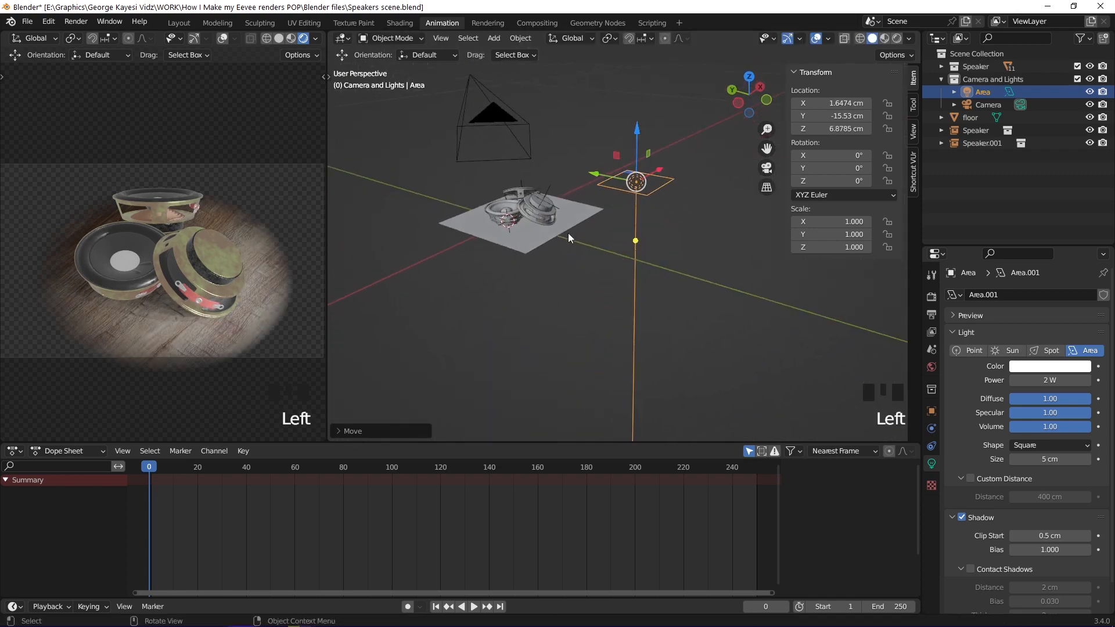
{"action": "scroll", "scroll_direction": "up", "scroll_amount": 3}
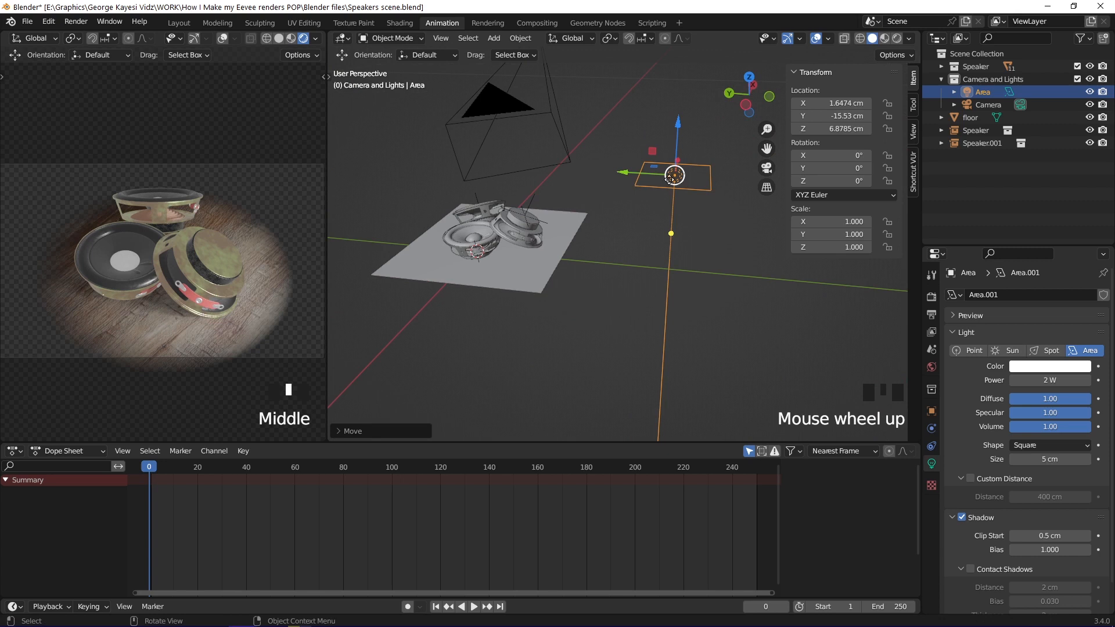
{"action": "key", "text": "shift+t"}
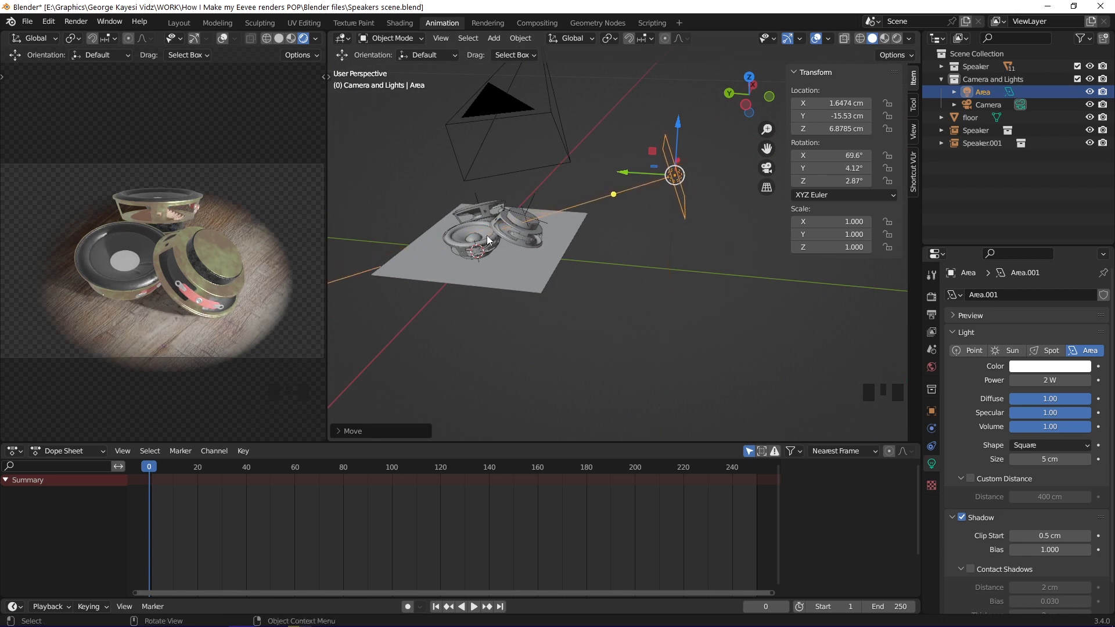
{"action": "left_click_drag", "start_coordinate": [498, 249], "coordinate": [469, 285]}
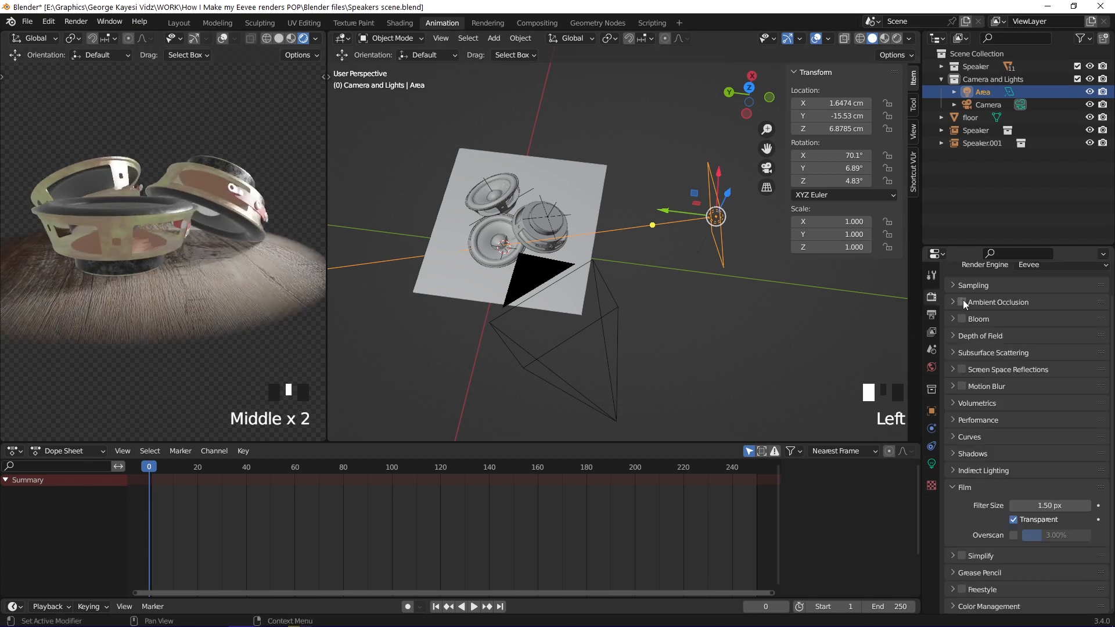
- Enable Eevee ambient occlusion, screen space reflections and 1024 px cube shadows
{"action": "left_click", "coordinate": [962, 302]}
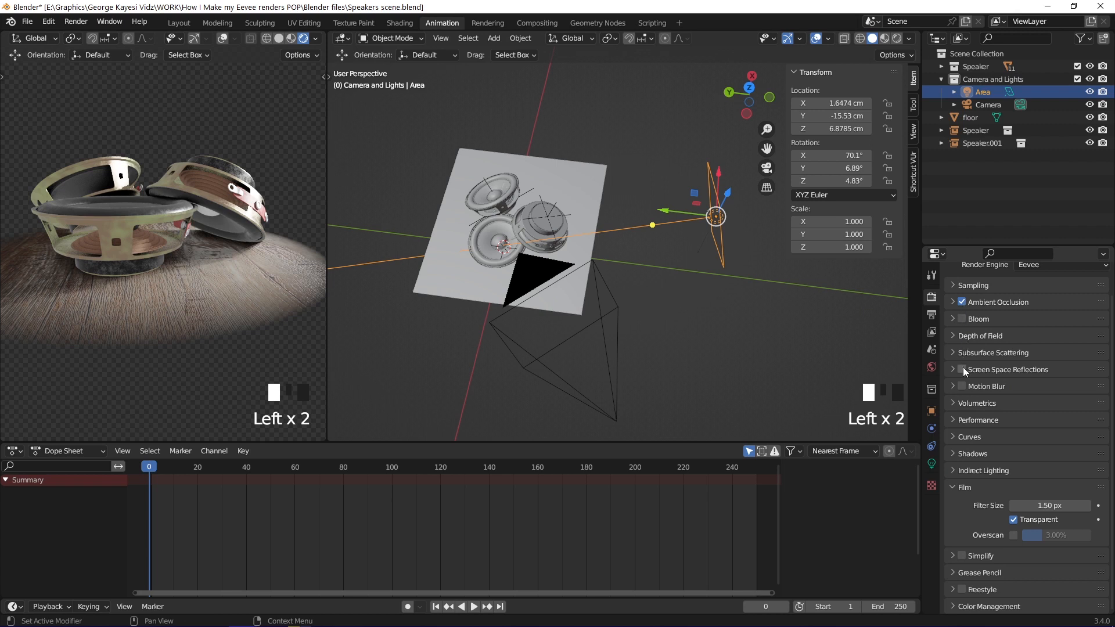
{"action": "left_click", "coordinate": [962, 369]}
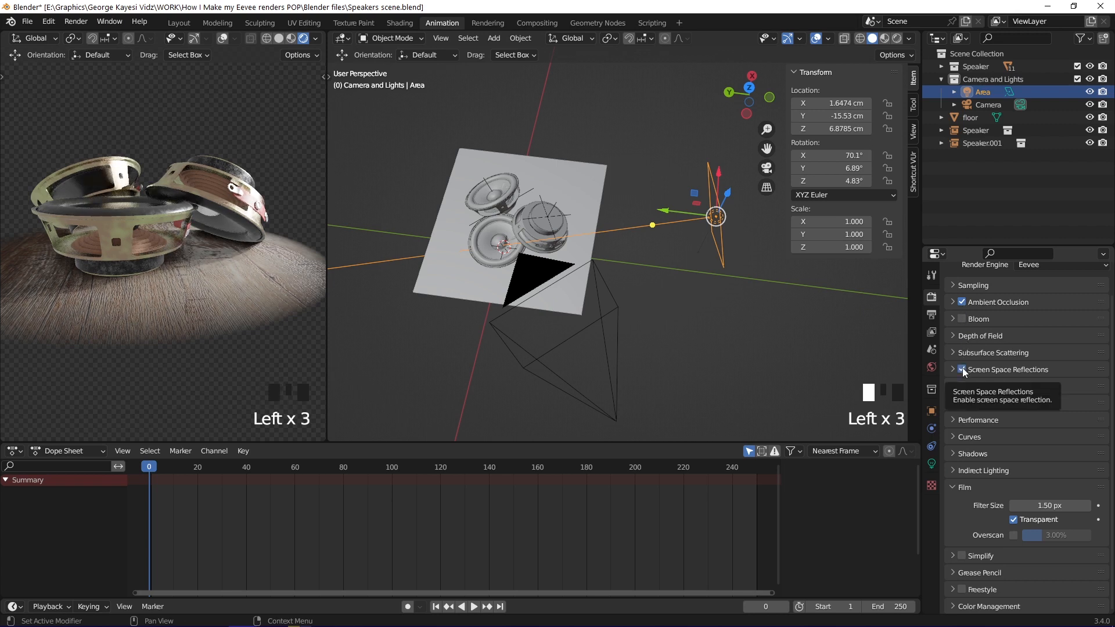
{"action": "left_click", "coordinate": [975, 454]}
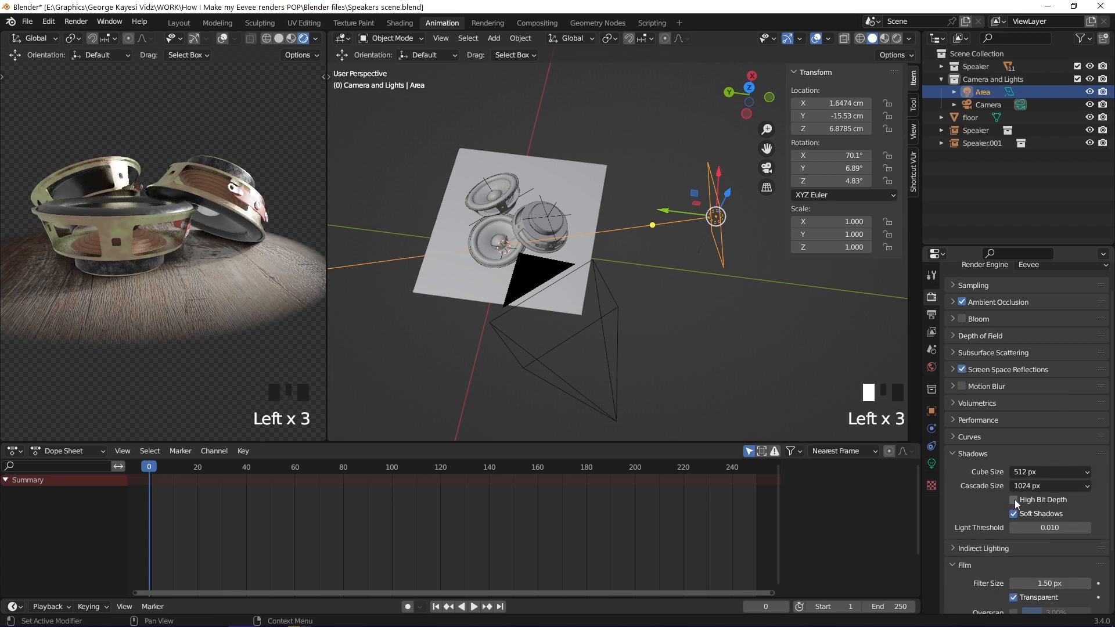
{"action": "left_click", "coordinate": [1049, 472]}
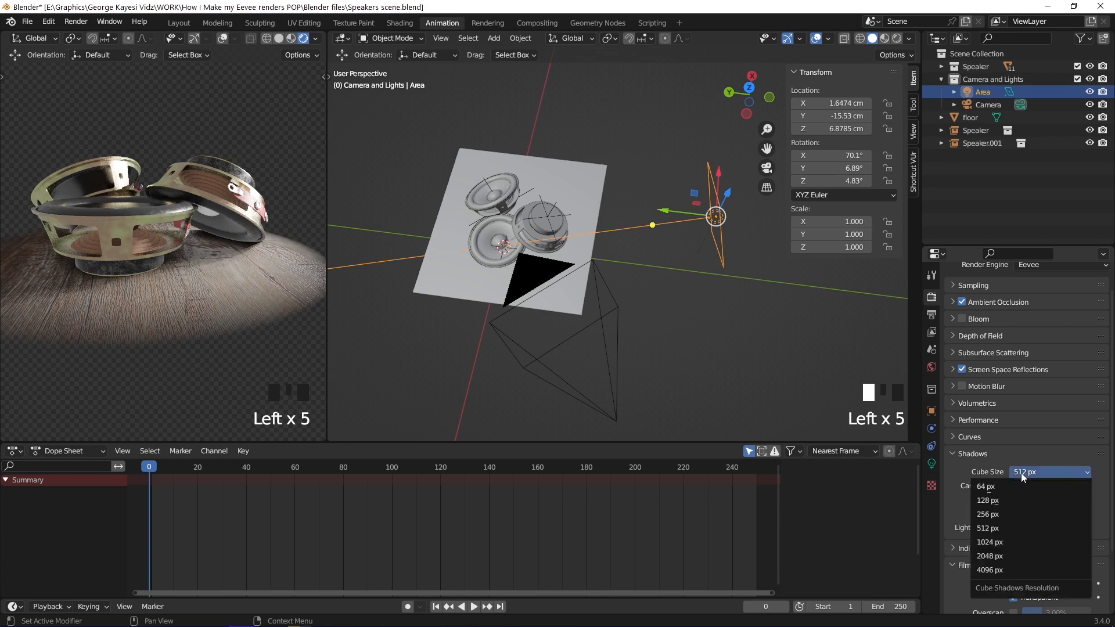
{"action": "left_click", "coordinate": [989, 542]}
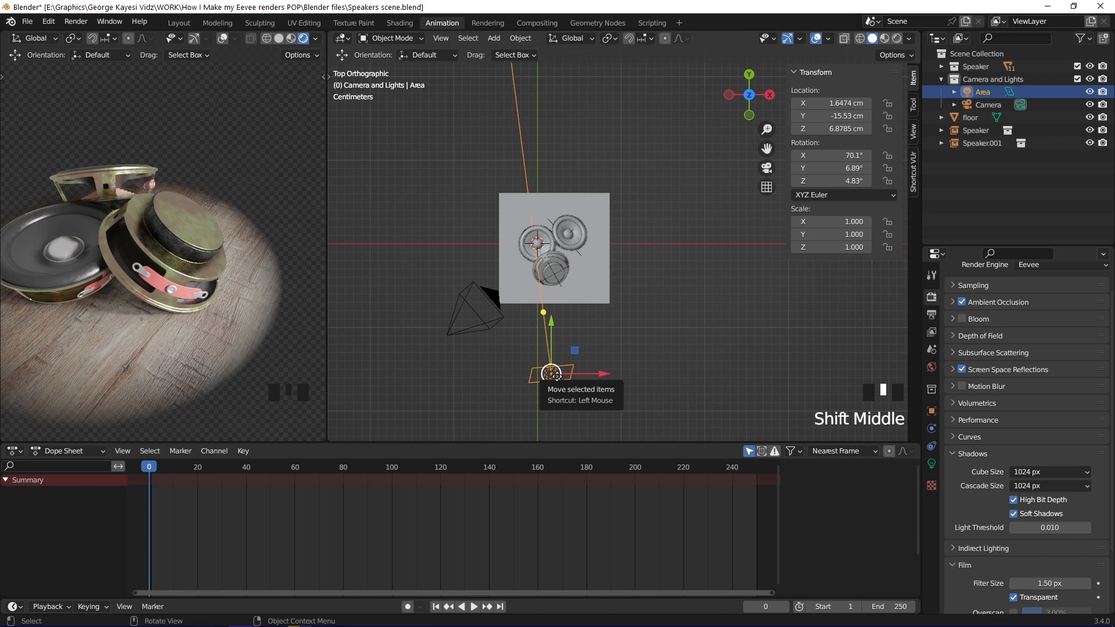
- Duplicate the area light to the upper left of the speakers and enlarge it to 30 cm
{"action": "key", "text": "shift+d"}
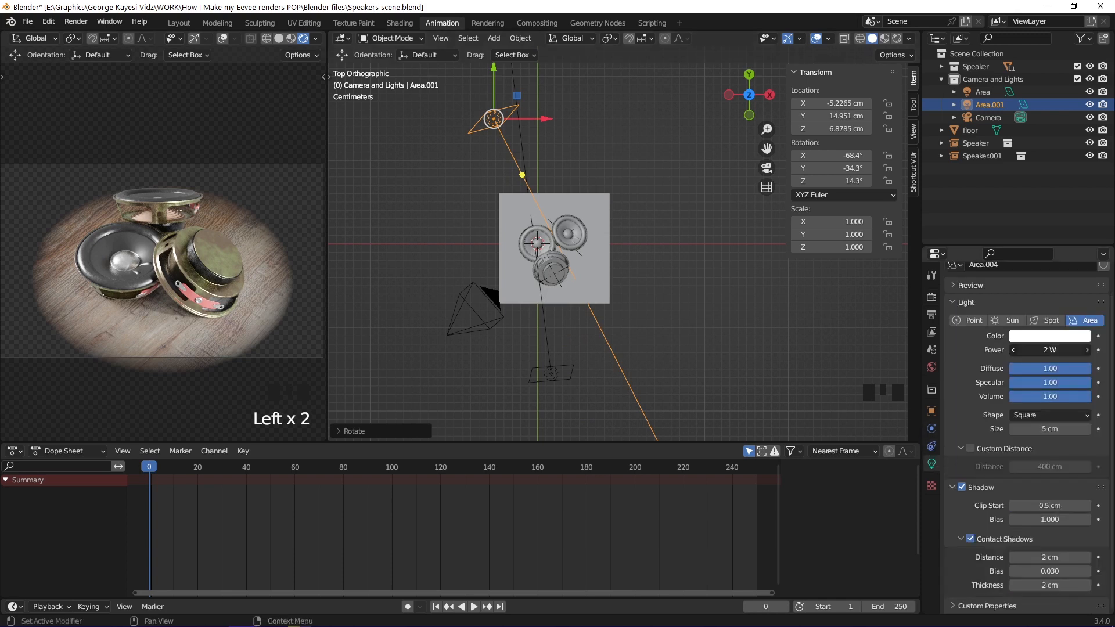
{"action": "left_click", "coordinate": [1049, 429]}
{"action": "type", "text": "30"}
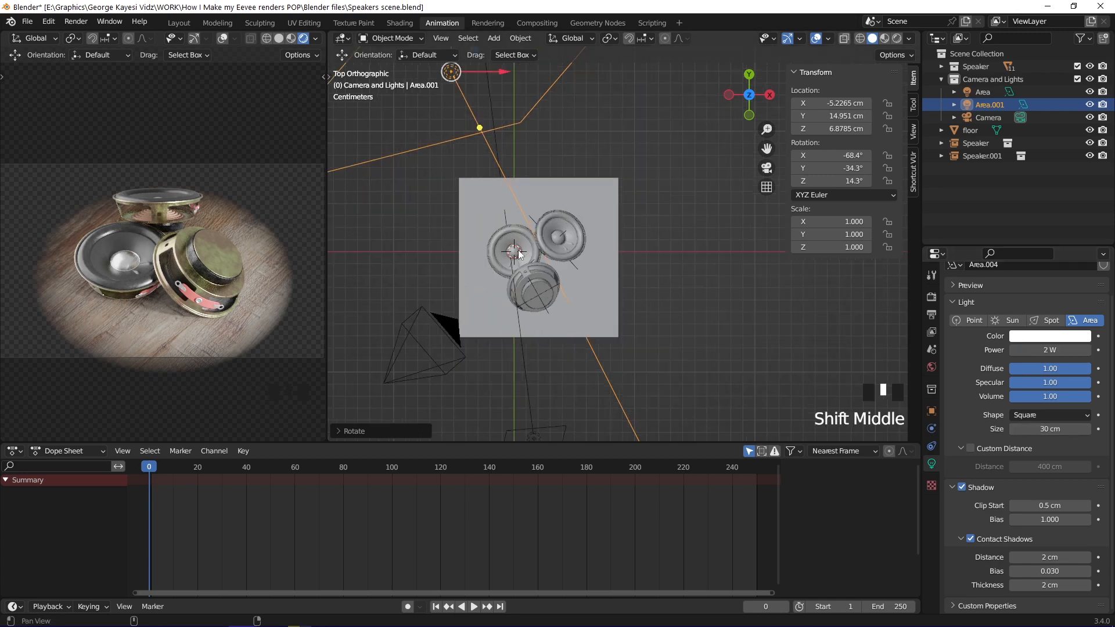
{"action": "left_click", "coordinate": [492, 37]}
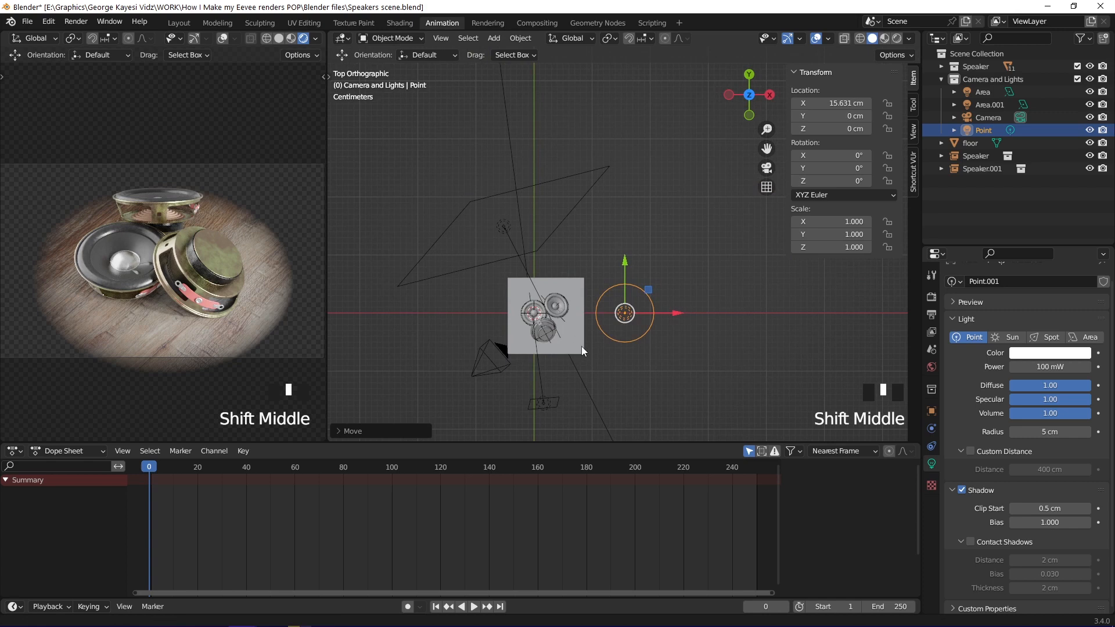
- Place a 1 W orange point light behind and right of the speakers as a back light
{"action": "left_click_drag", "start_coordinate": [625, 313], "coordinate": [625, 267]}
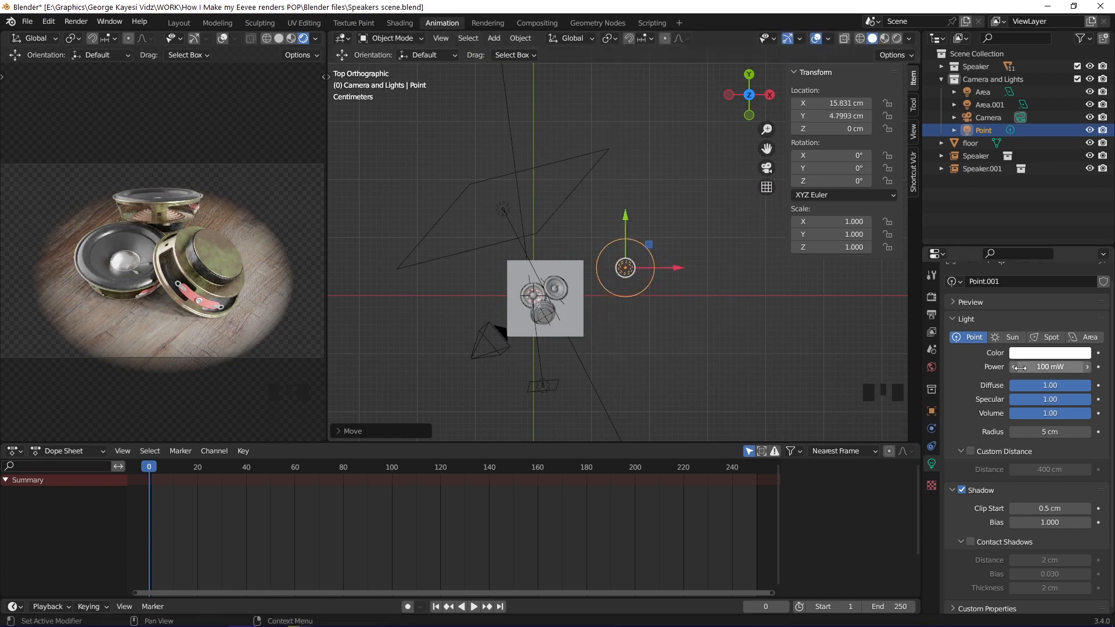
{"action": "left_click", "coordinate": [1049, 366]}
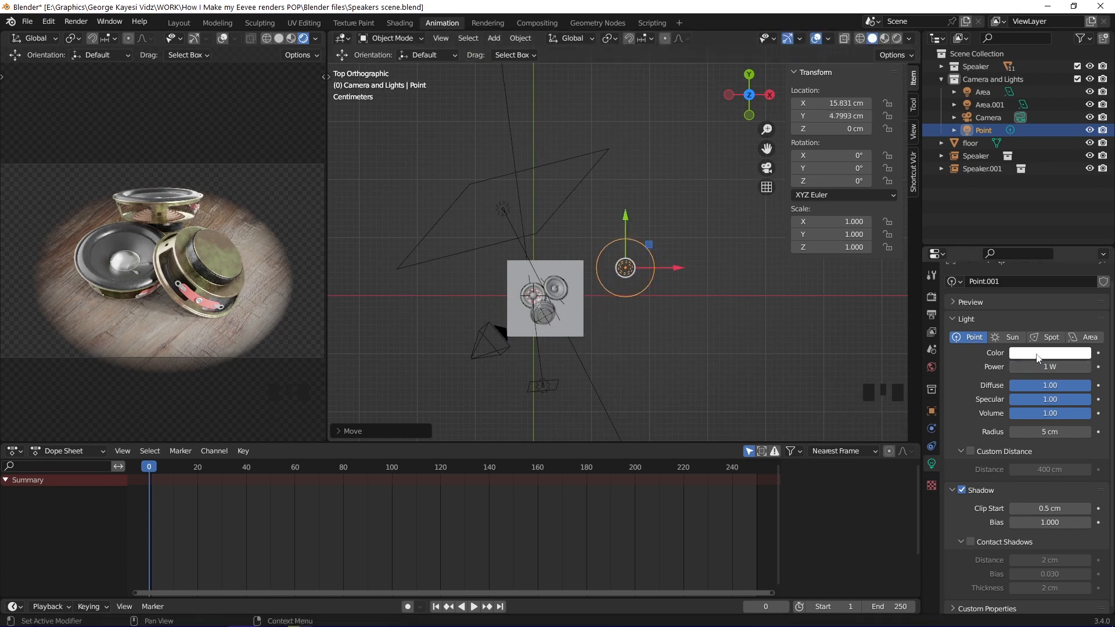
{"action": "left_click", "coordinate": [1048, 353]}
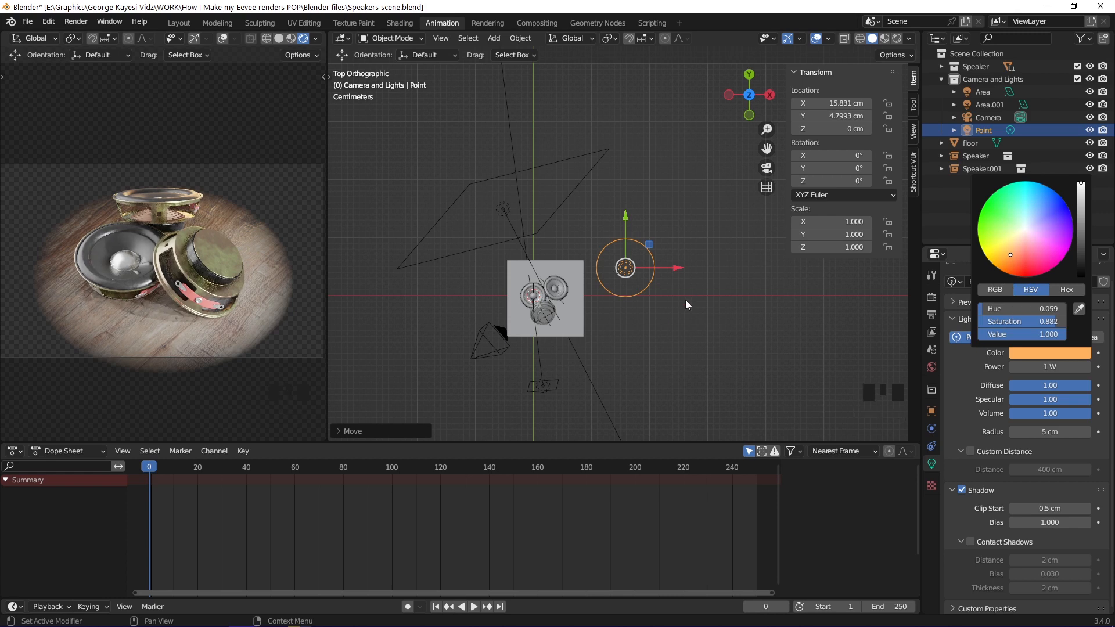
{"action": "key", "text": "g"}
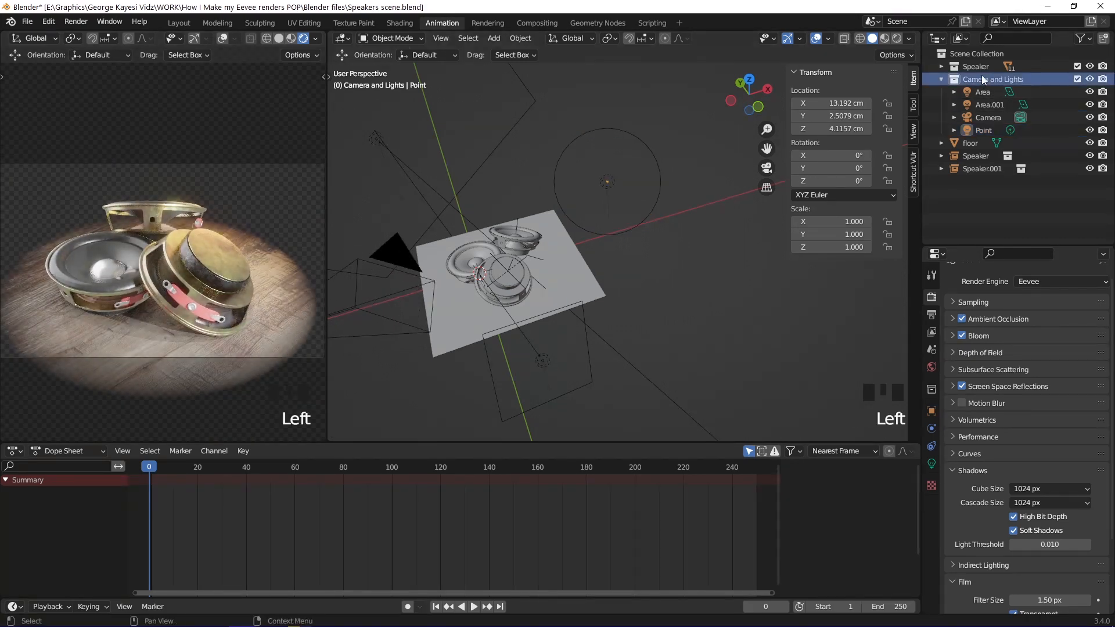
- Add an irradiance volume over the speakers scaled 0.7×0.7×0.2 with 8×8×3 probe resolution
{"action": "left_click", "coordinate": [492, 37]}
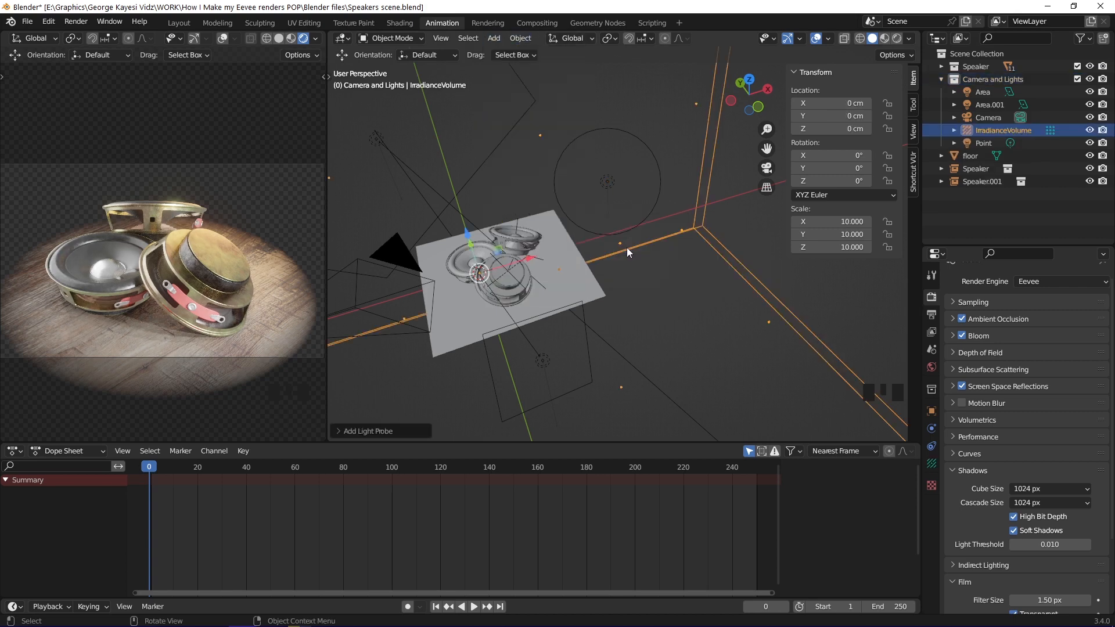
{"action": "scroll", "scroll_direction": "down", "scroll_amount": 3}
{"action": "type", "text": "0.70"}
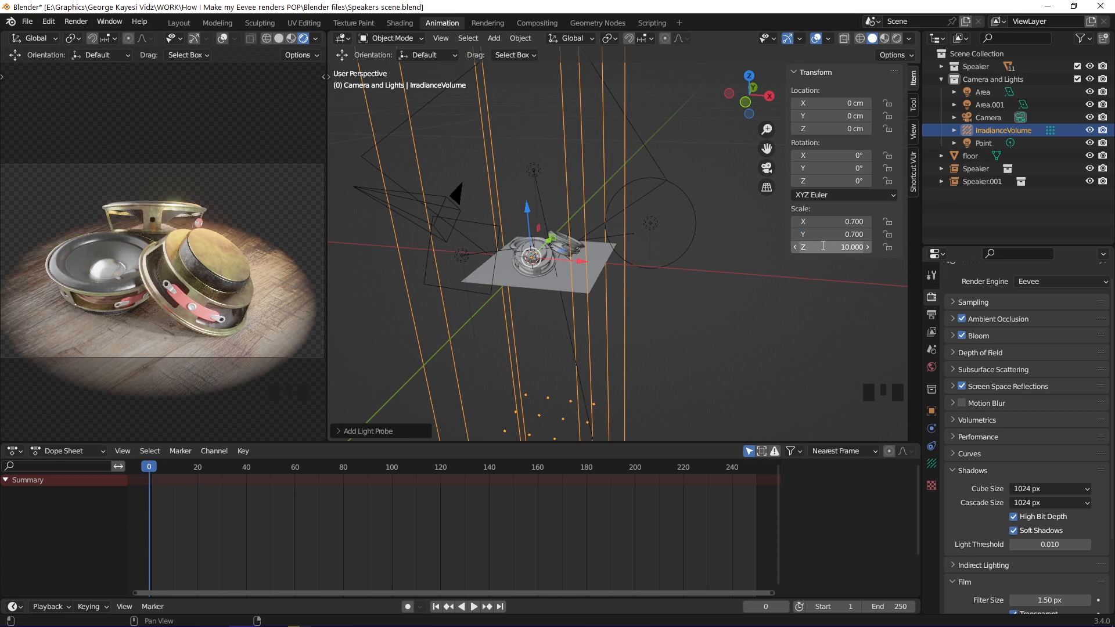
{"action": "type", "text": "0.200"}
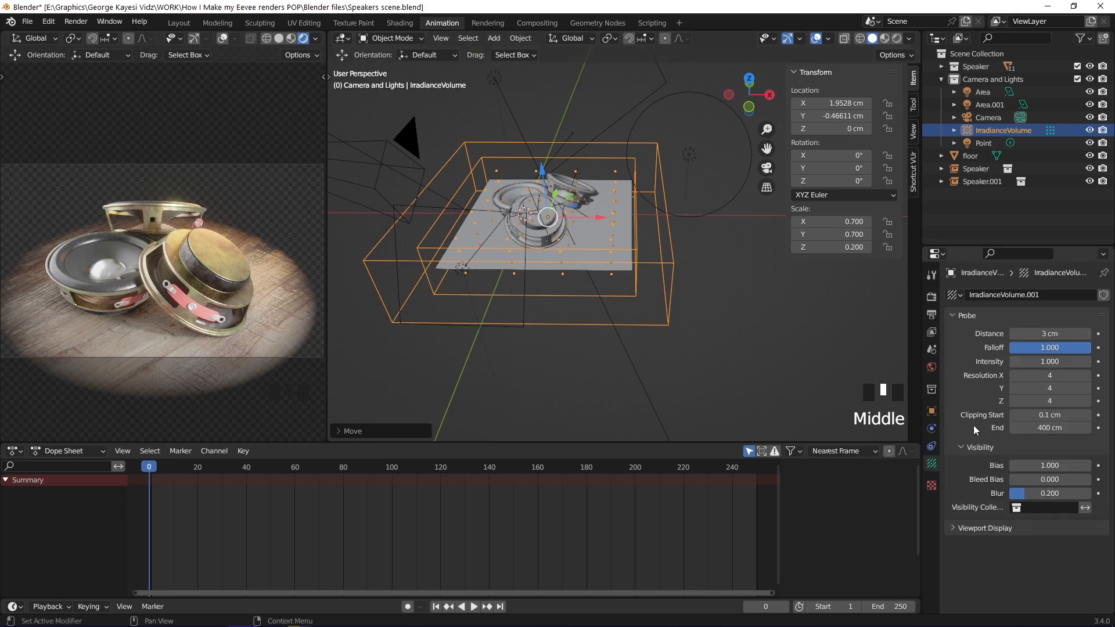
{"action": "left_click", "coordinate": [1050, 388]}
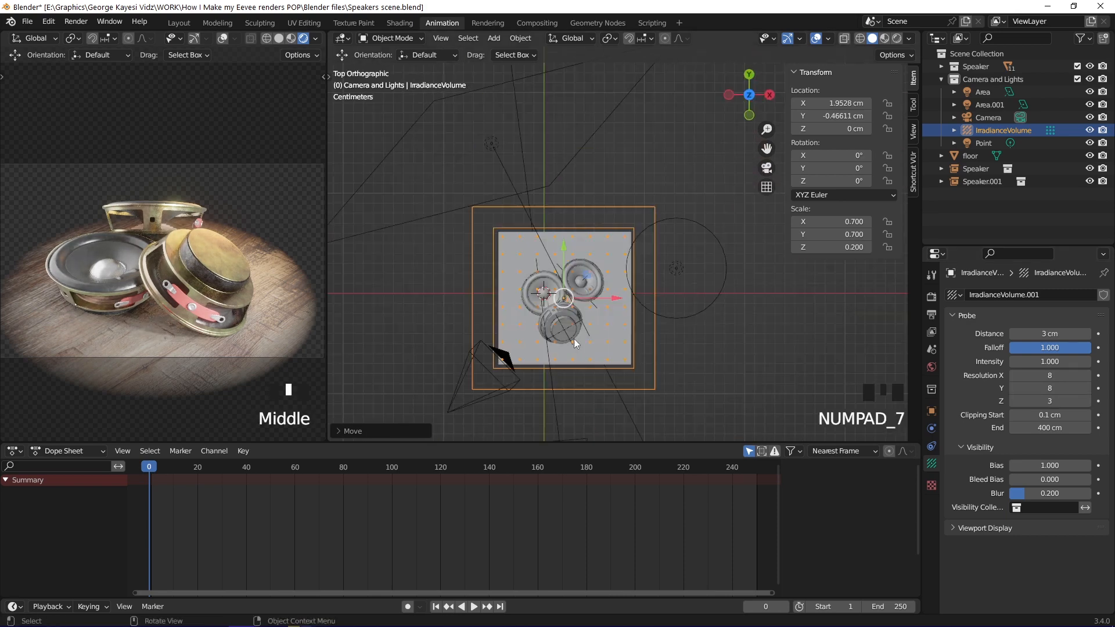
{"action": "left_click", "coordinate": [494, 37]}
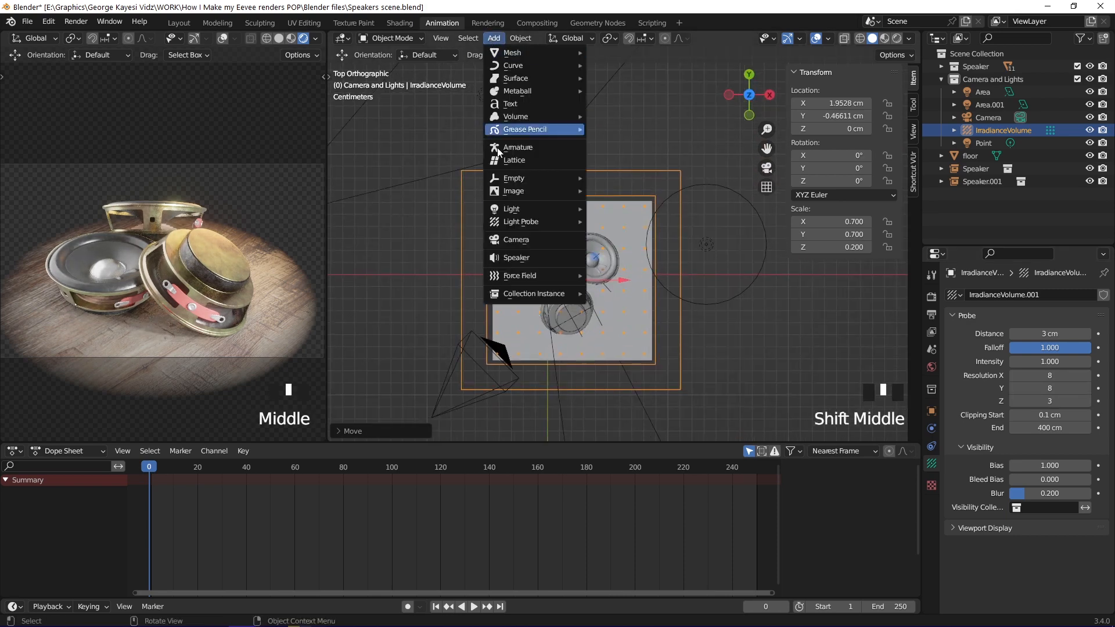
{"action": "mouse_move", "coordinate": [520, 220]}
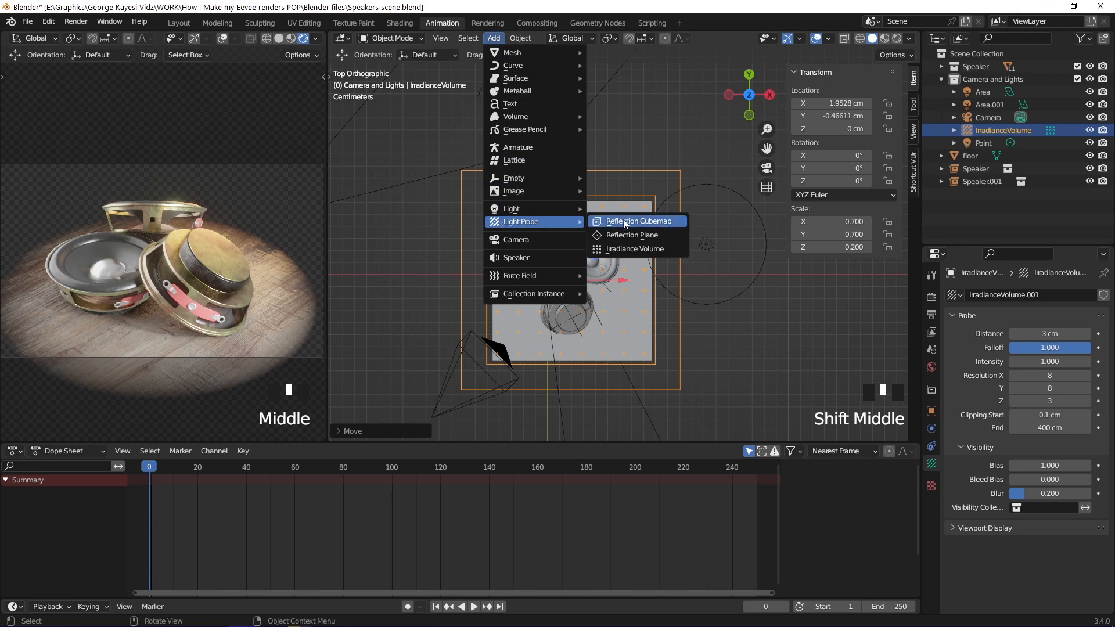
- Add a reflection cubemap probe centred on the speakers
{"action": "left_click", "coordinate": [638, 220]}
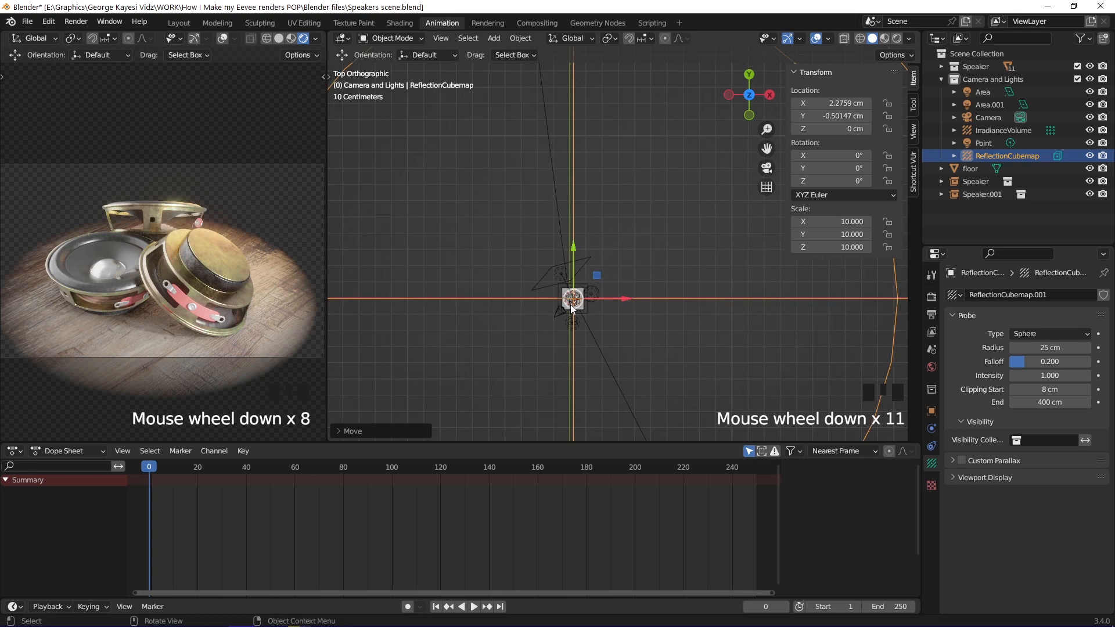
{"action": "scroll", "scroll_direction": "up", "scroll_amount": 3}
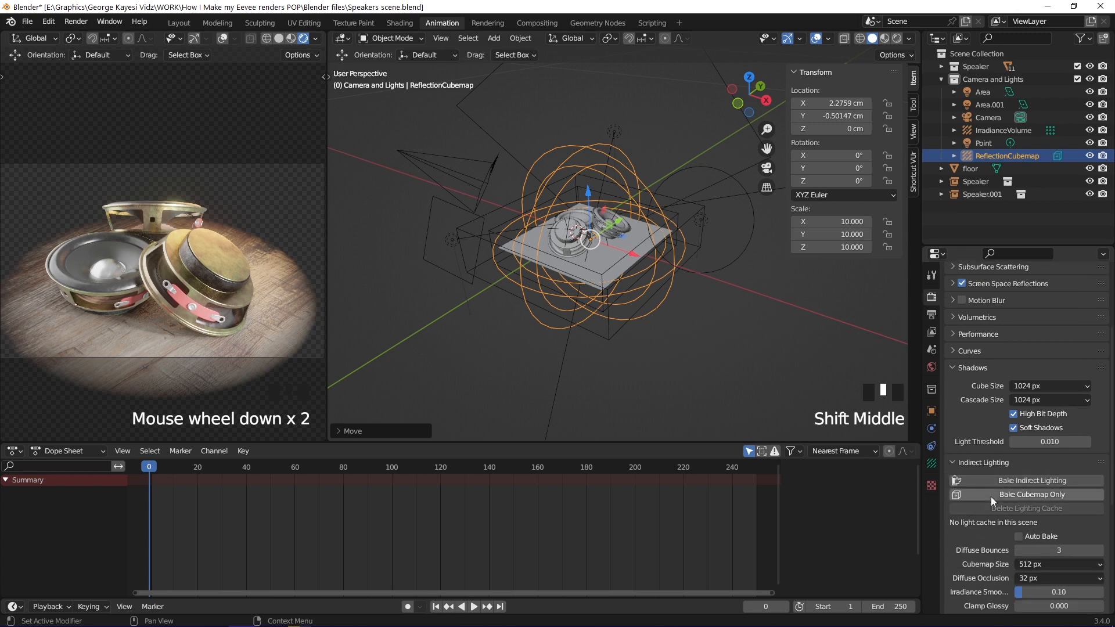
- Raise the irradiance volume in Z and bake the scene's indirect lighting
{"action": "left_click", "coordinate": [1031, 495]}
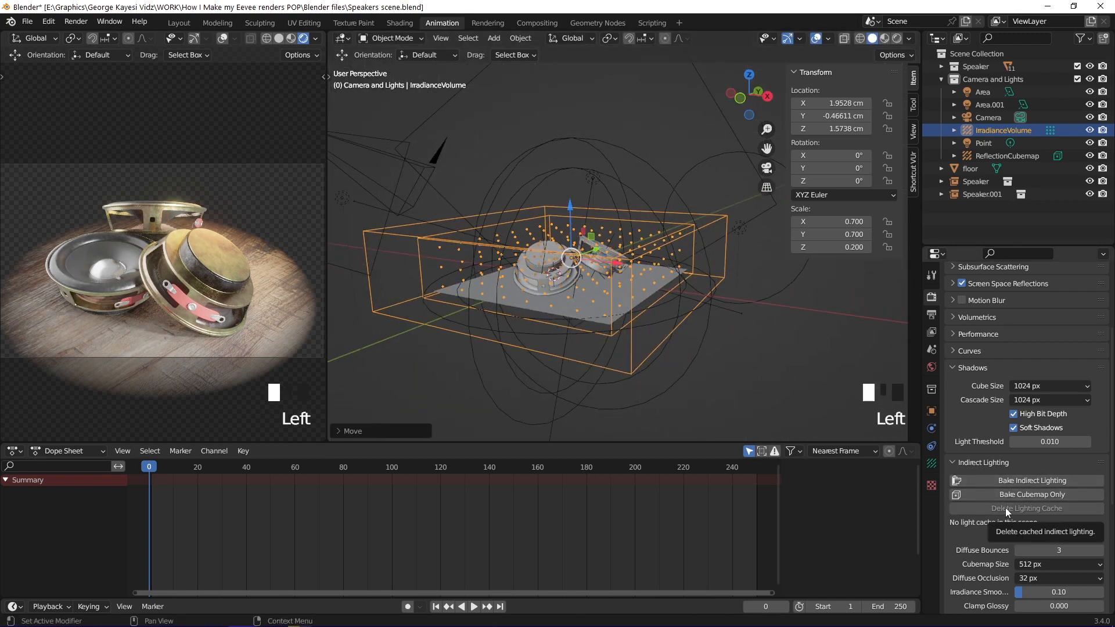
{"action": "left_click", "coordinate": [1031, 480]}
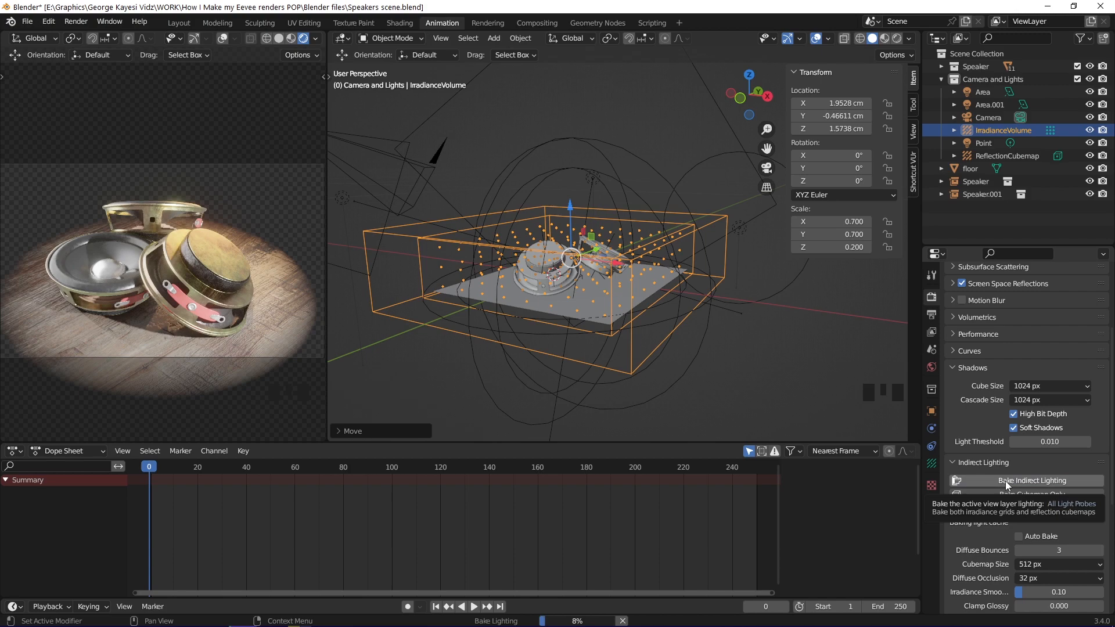